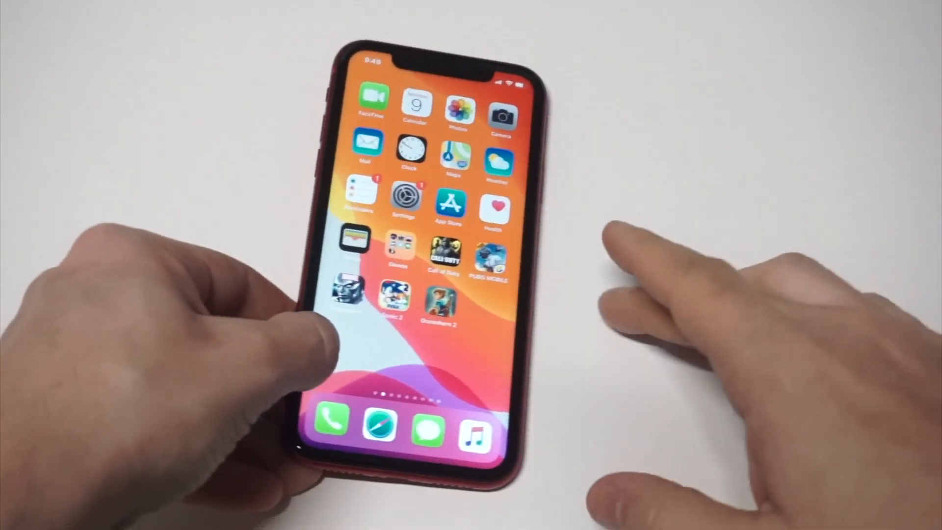
Step: Launch Settings from the home screen to reach the iTunes & App Stores Apple ID options
scroll("left", 3)
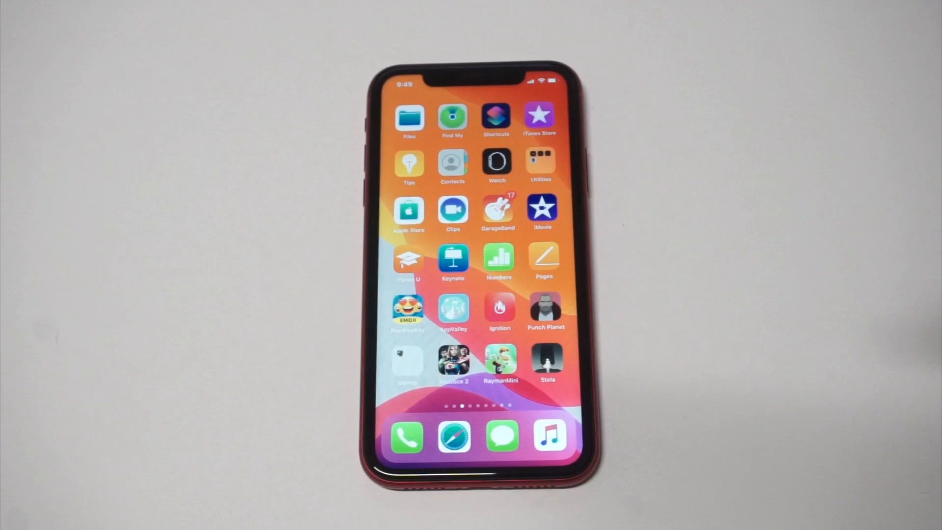
scroll("left", 3)
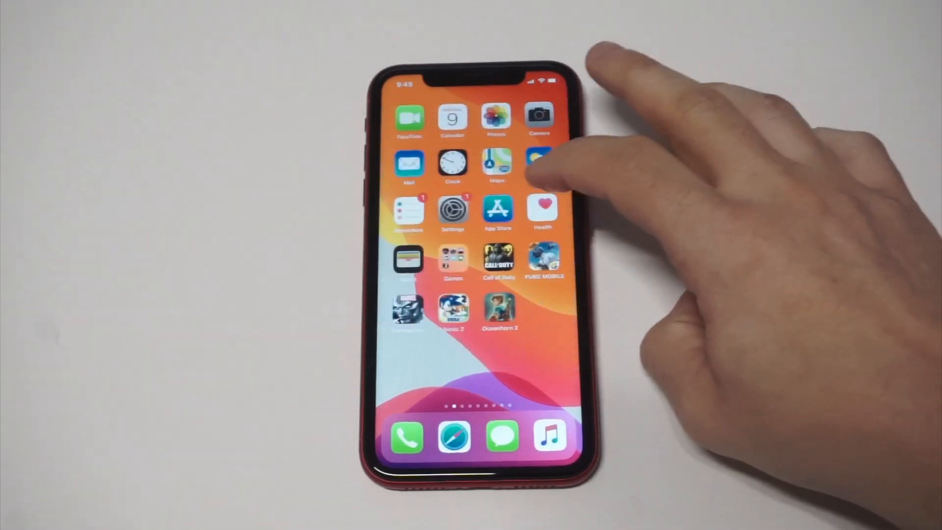
left_click(453, 210)
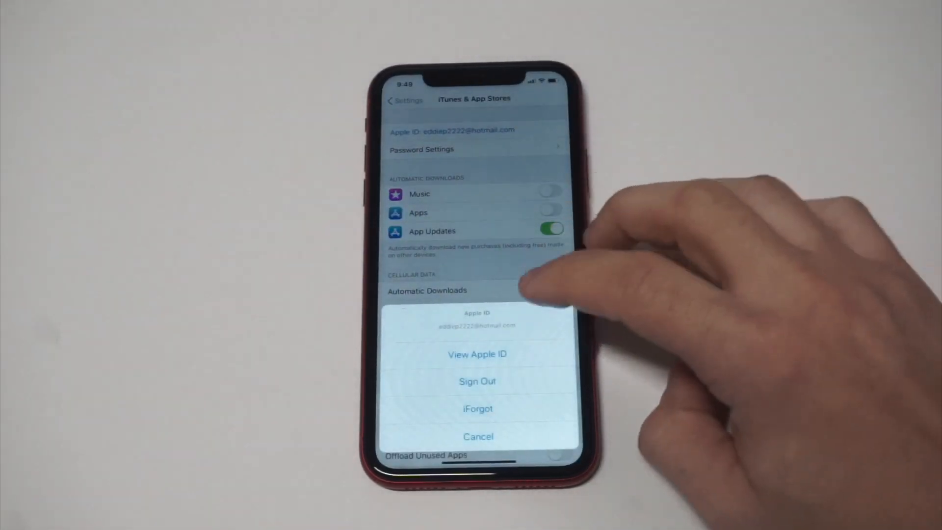
Step: View the Apple ID Account Settings page listing payments, Subscriptions and purchase history
left_click(477, 355)
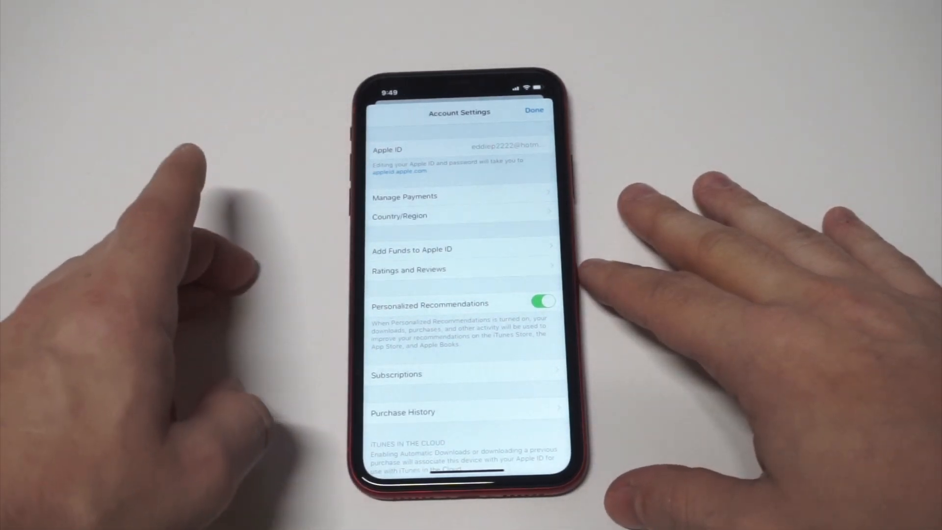
mouse_move(210, 240)
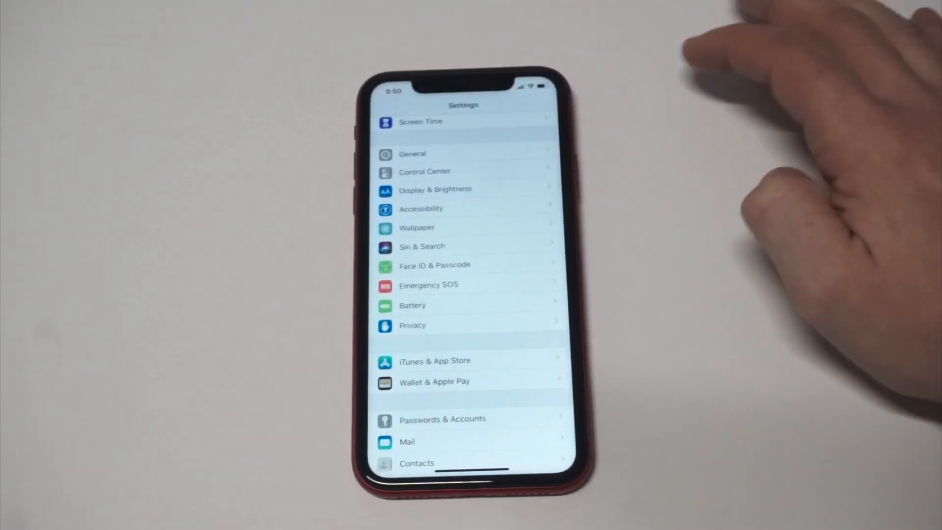
Step: Return to the Settings list and reach Subscriptions through the Apple ID name banner
scroll("down", 3)
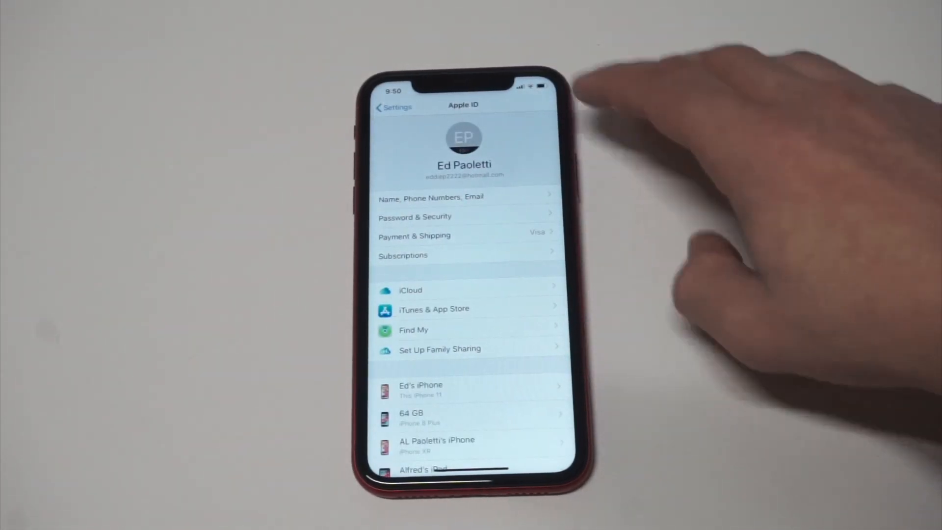
left_click(392, 107)
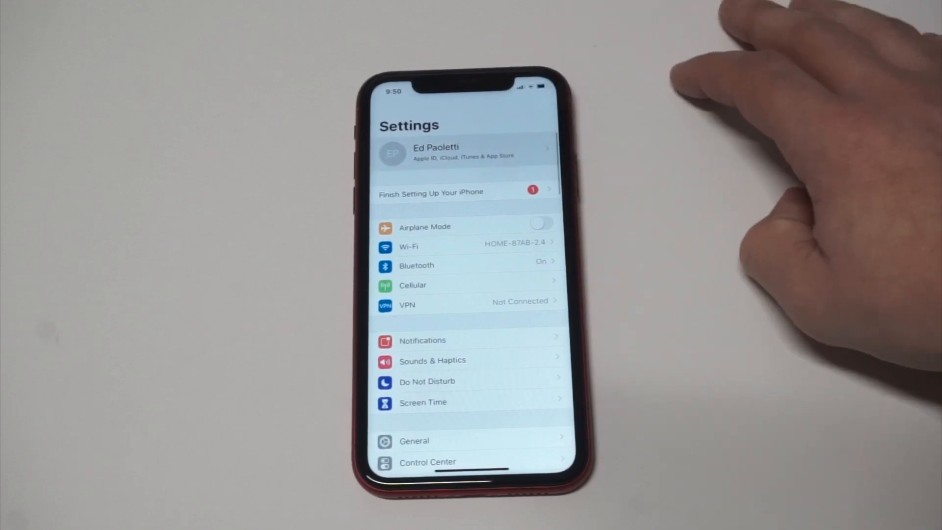
left_click(464, 152)
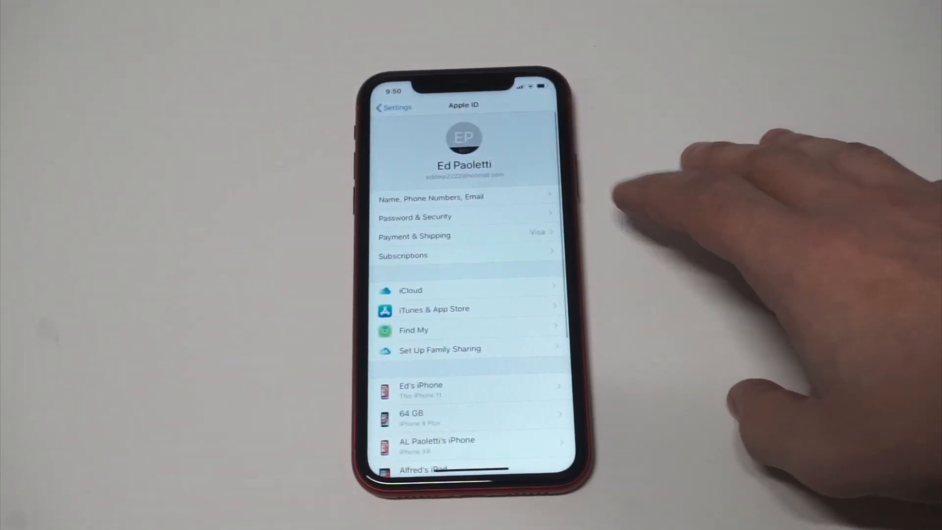
left_click(402, 255)
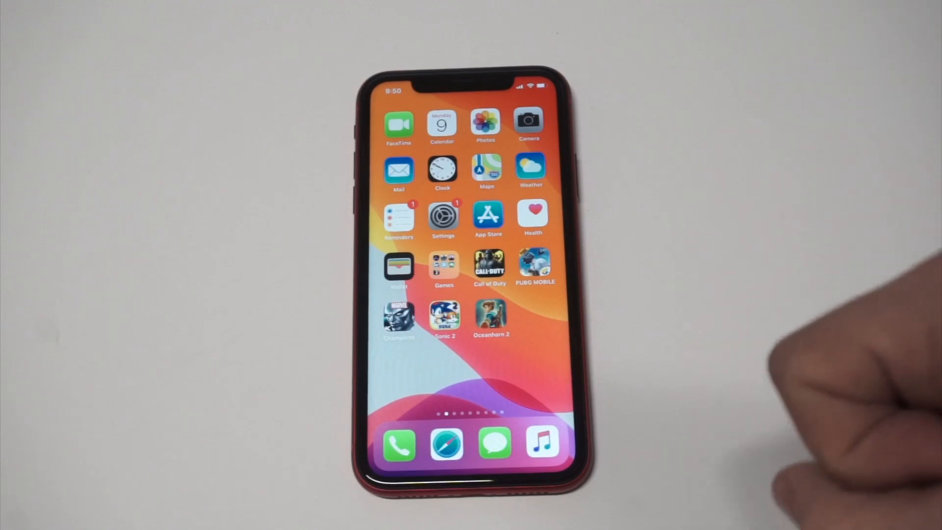
mouse_move(721, 210)
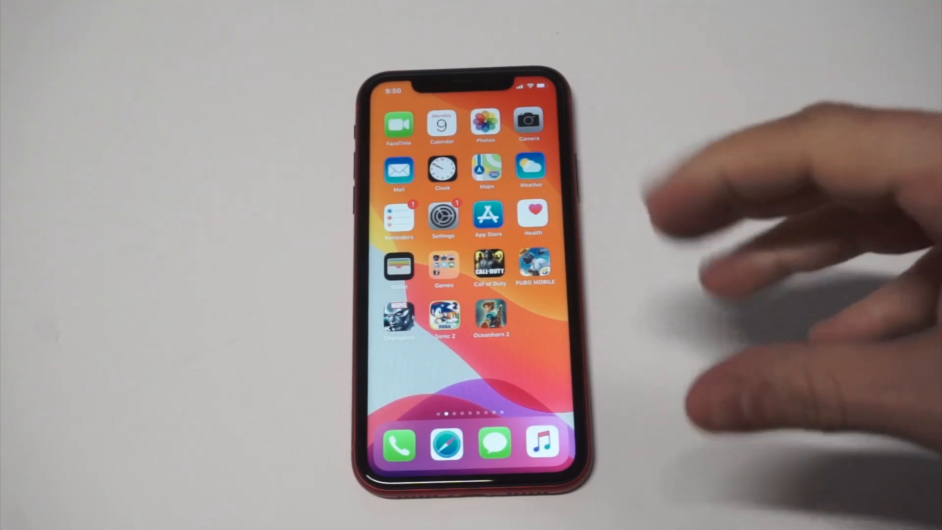